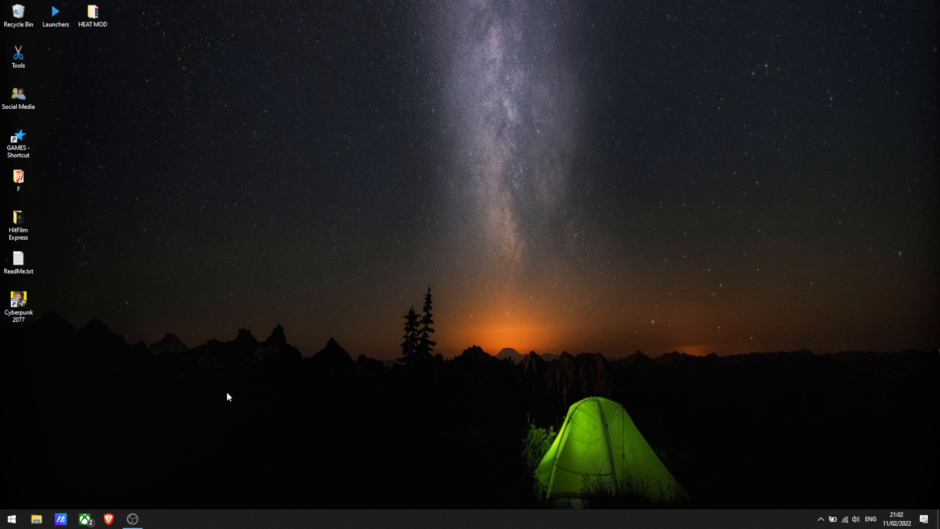
mouse_move(192, 289)
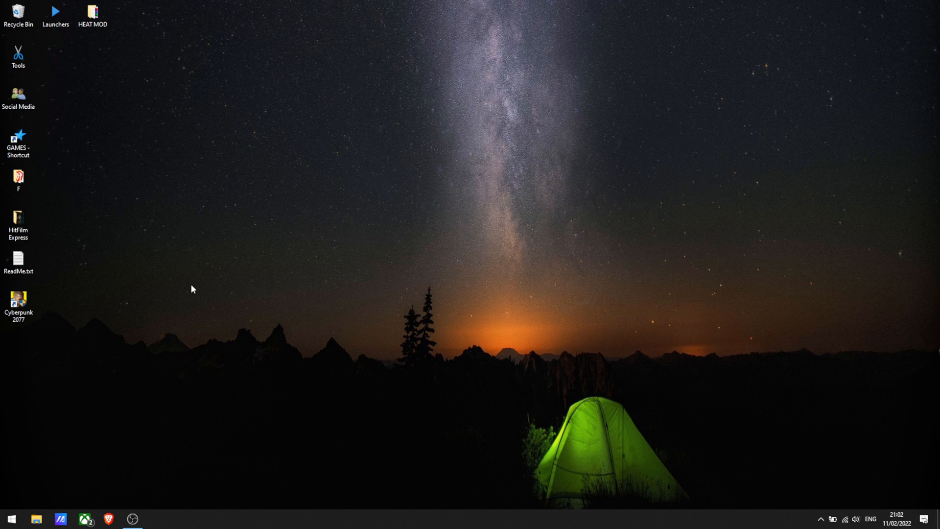
mouse_move(178, 228)
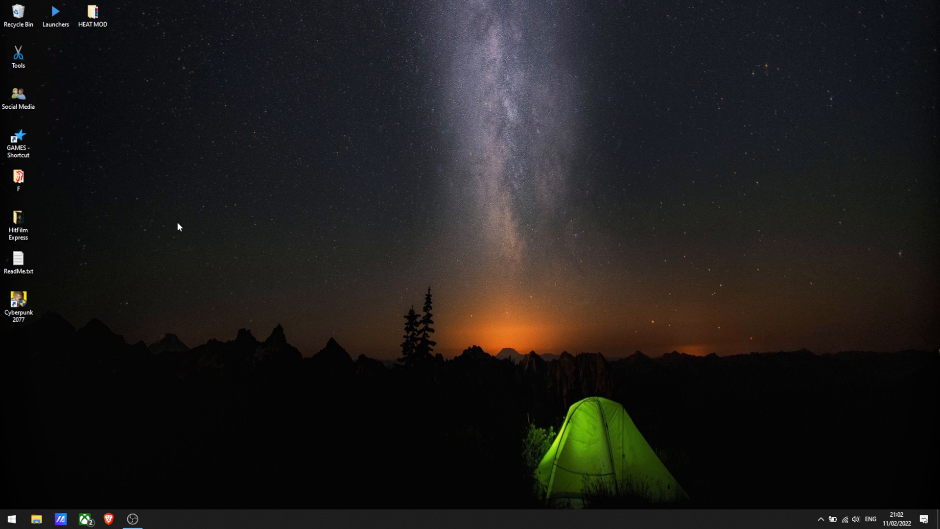
mouse_move(236, 299)
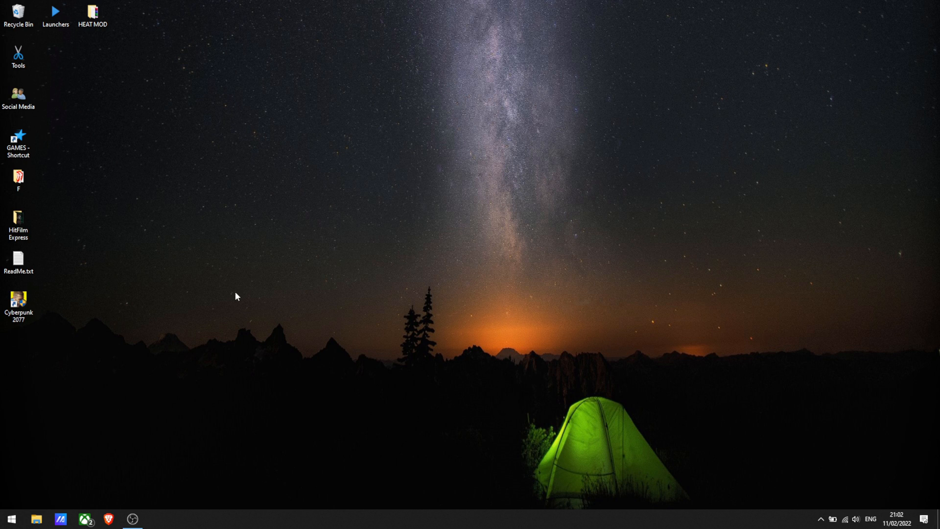
mouse_move(727, 477)
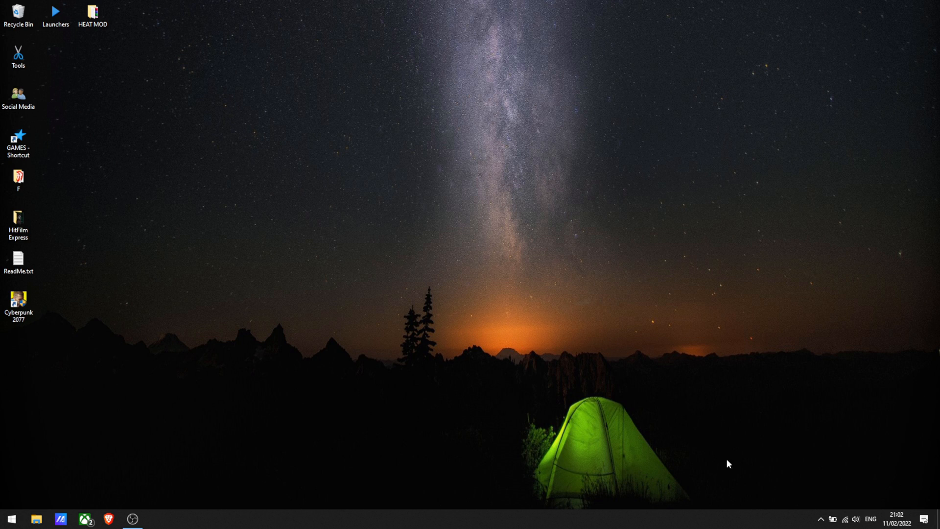
- Disable Bitdefender Shield for 5 minutes and Advanced Threat Defense, then close Bitdefender
left_click(820, 516)
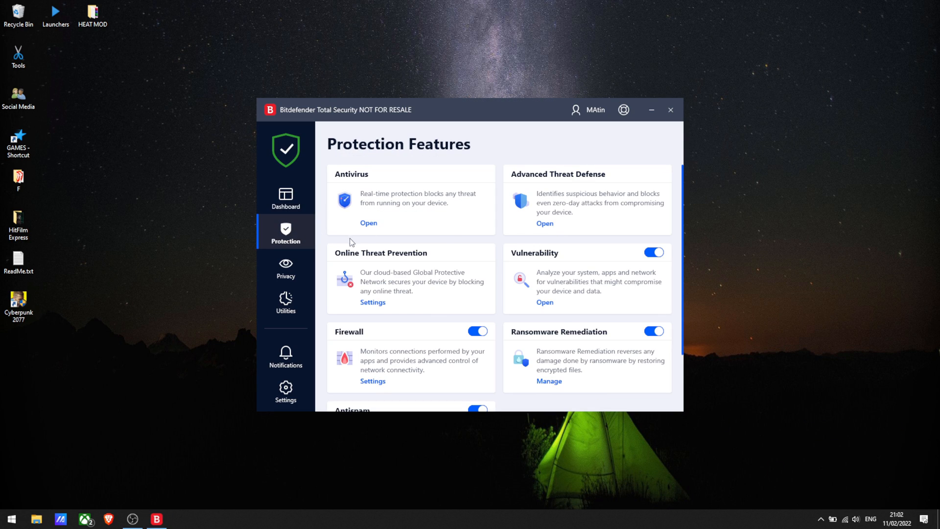
left_click(368, 223)
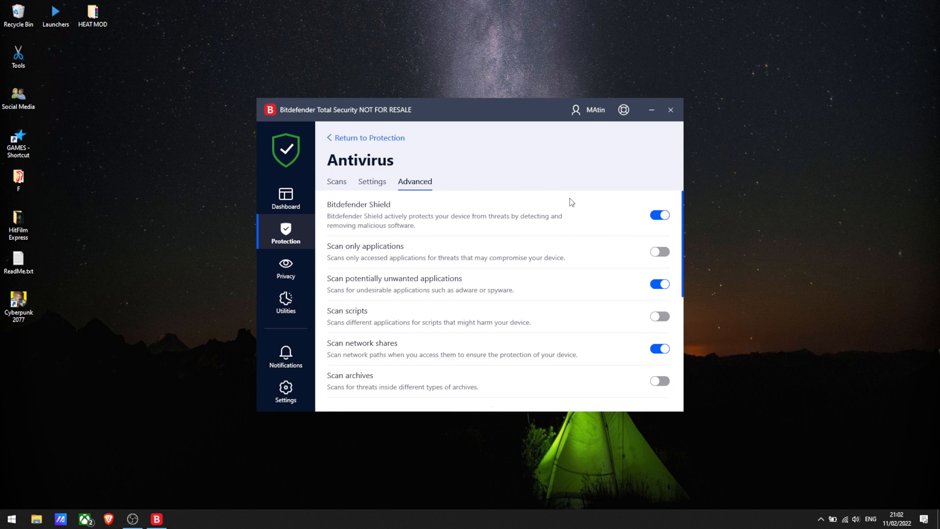
left_click(659, 215)
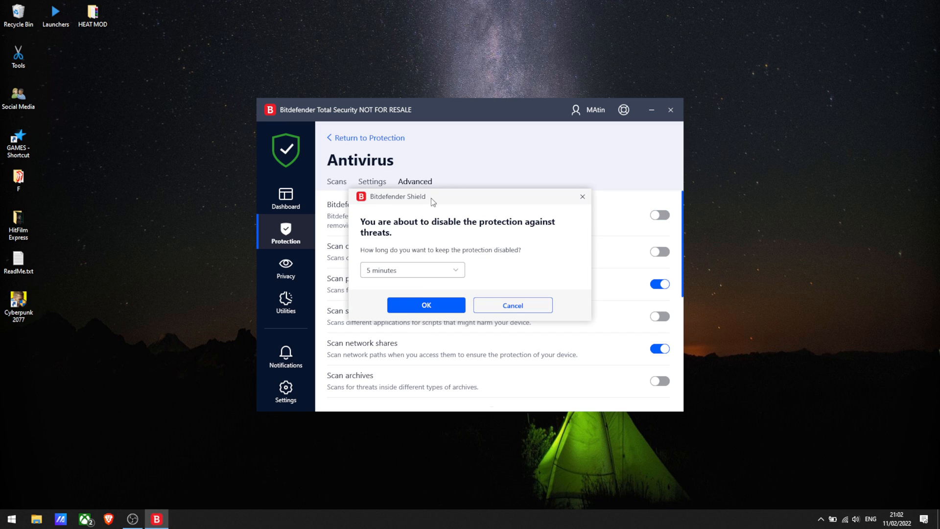
left_click(426, 305)
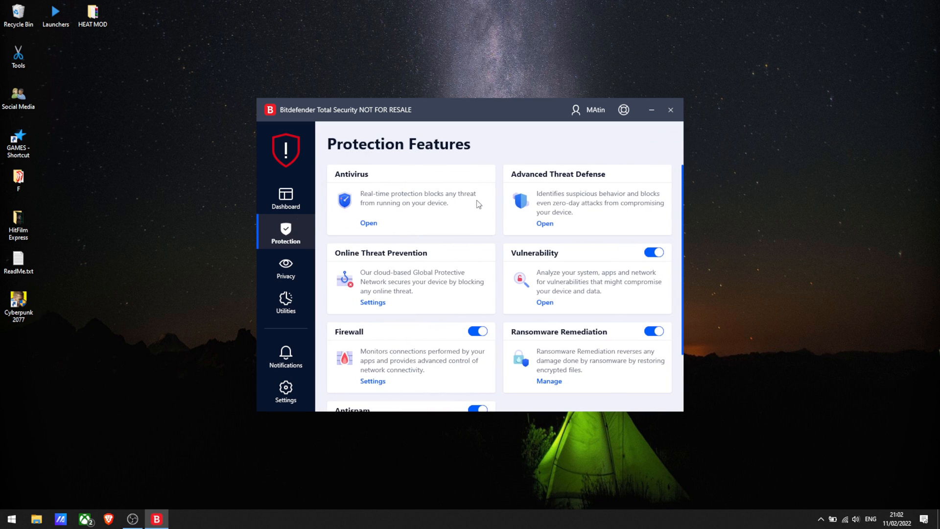
left_click(544, 223)
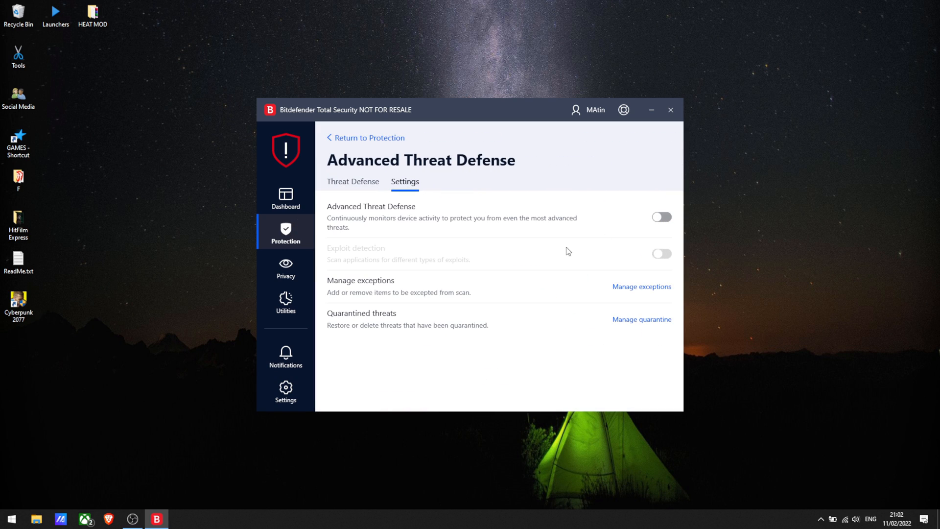
mouse_move(676, 200)
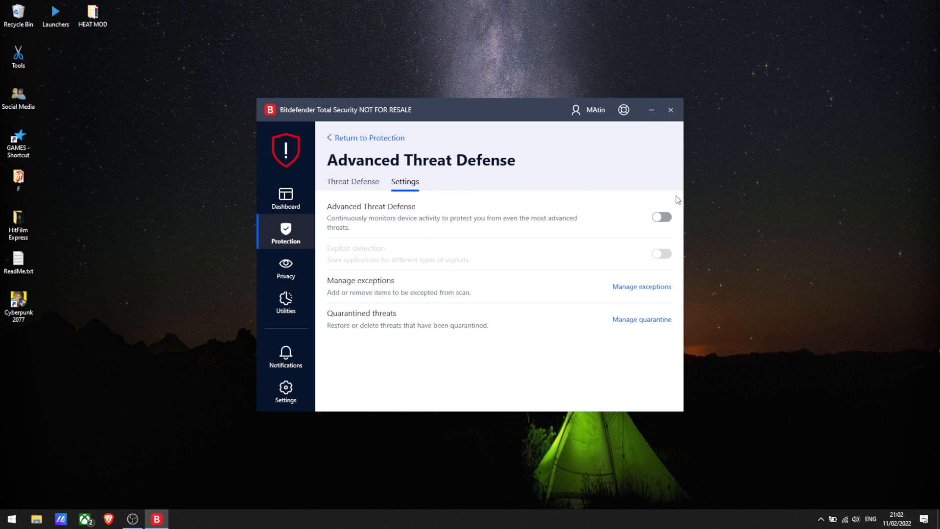
left_click(670, 110)
type("chea")
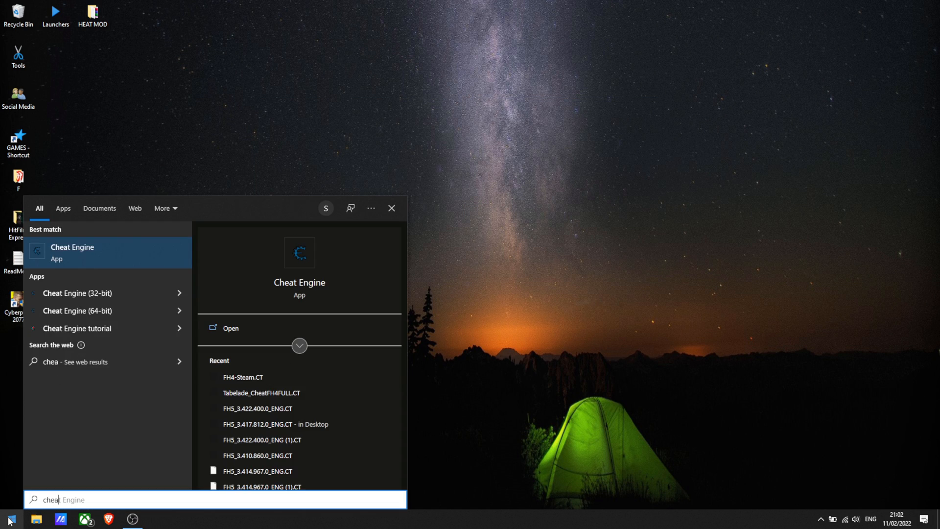
- Launch Cheat Engine from the Start menu search result
left_click(72, 253)
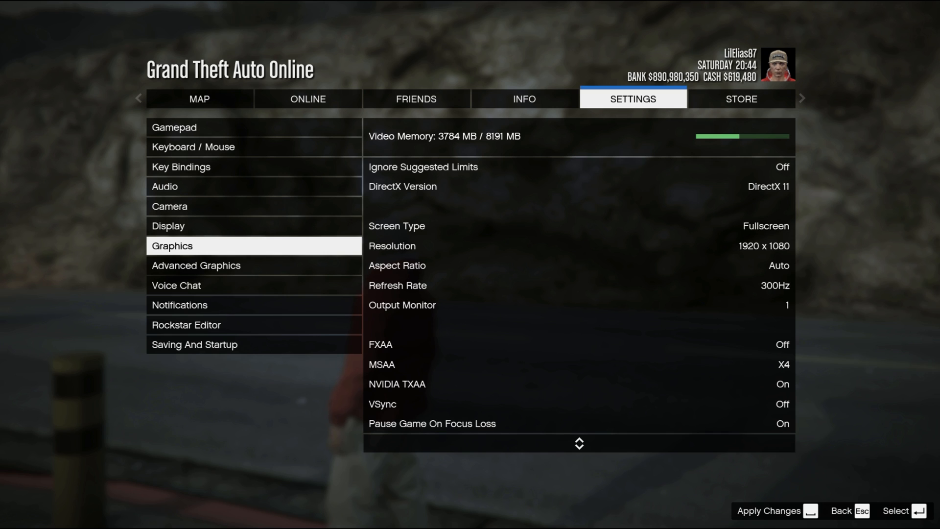
- Set Screen Type to Windowed at 1680 x 1050 and apply the graphics changes
left_click(789, 225)
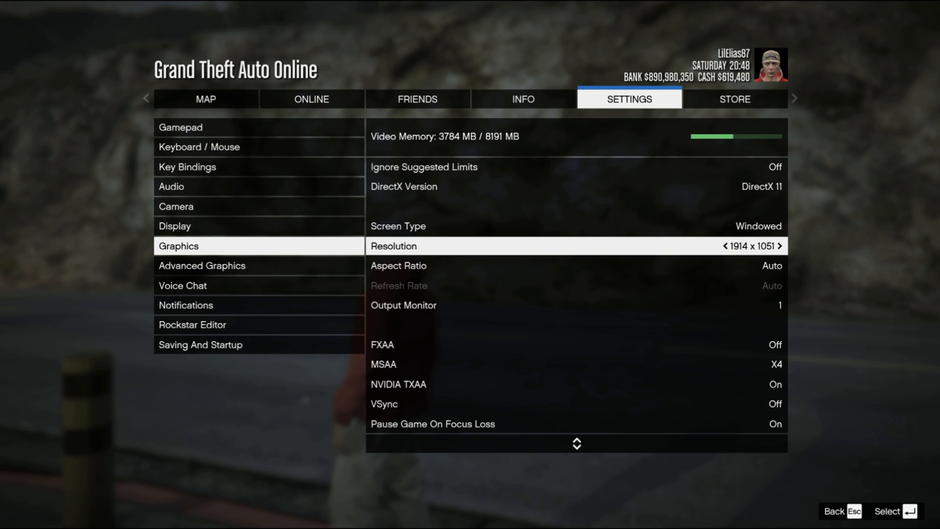
left_click(723, 245)
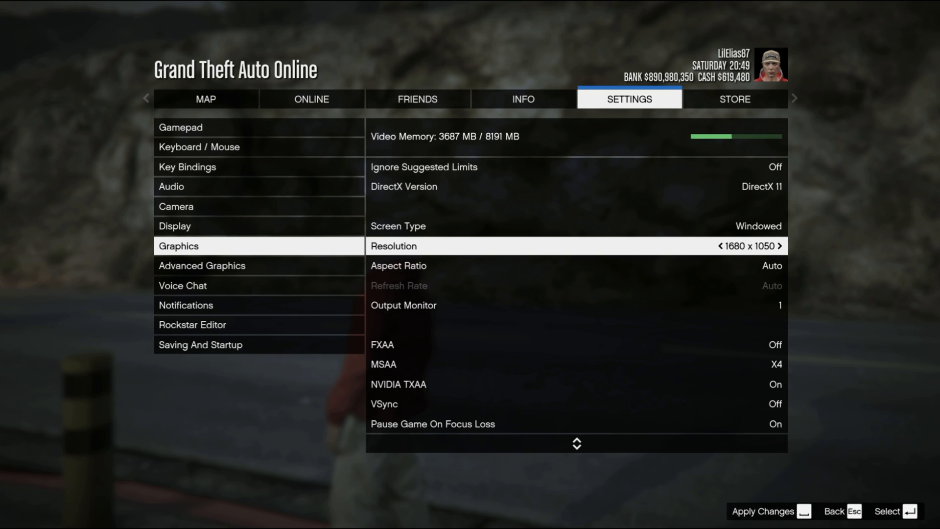
left_click(721, 247)
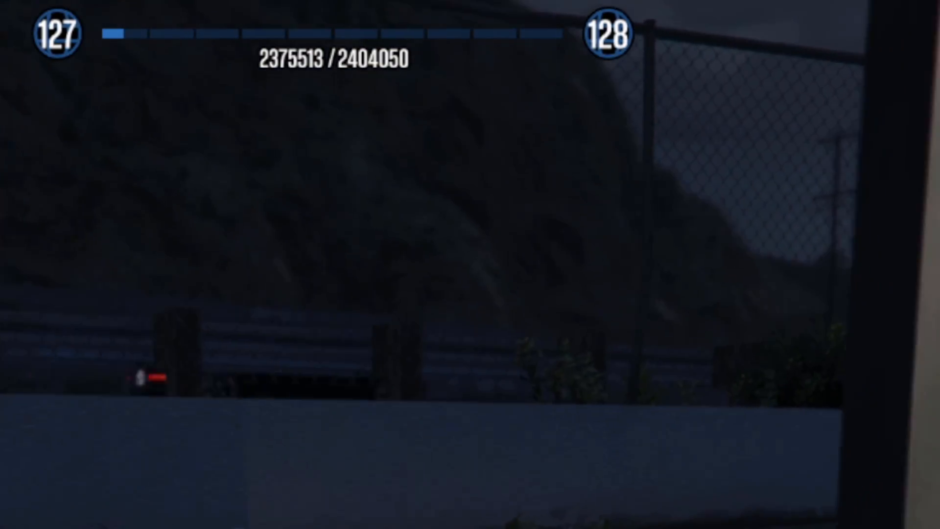
- Switch back to the game with Alt+Tab to view rank 127 RP progress
key("alt+tab")
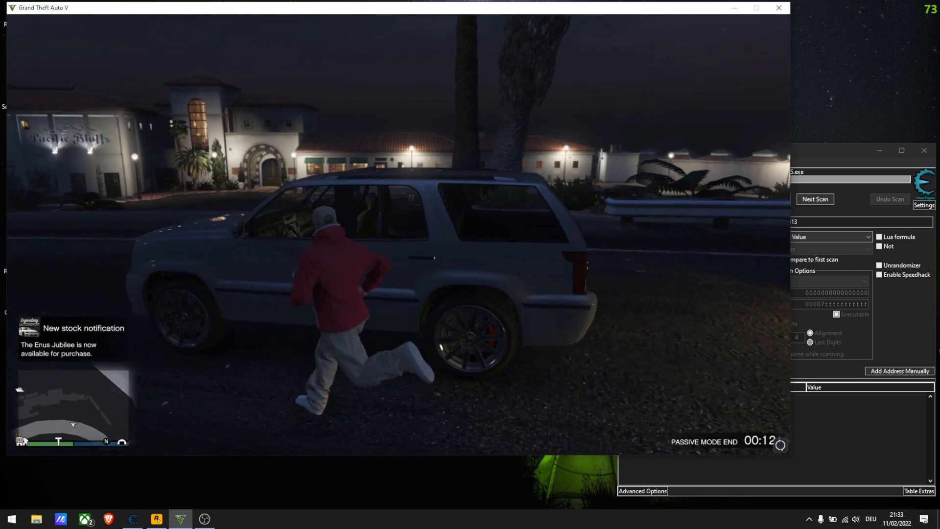
- Run the exact-value 4-byte scan for RP 2375513, then return to the game to earn RP
left_click(814, 198)
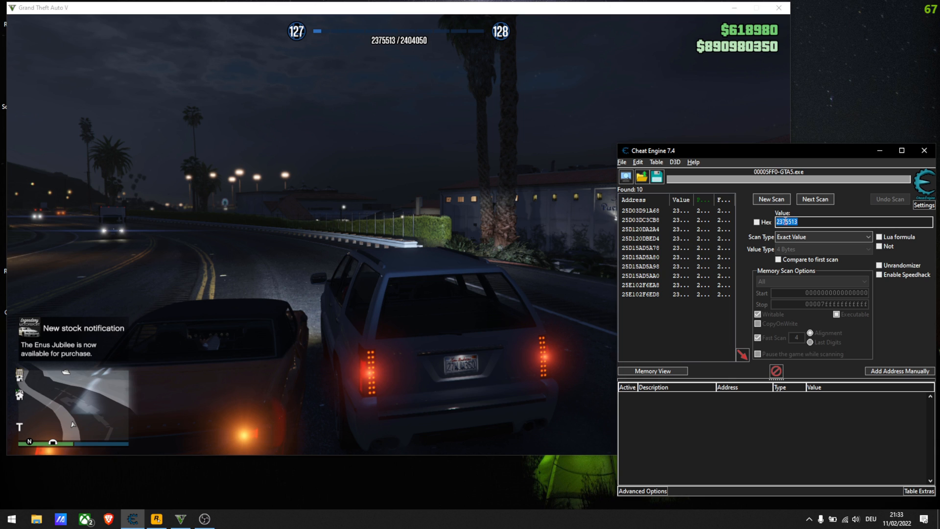
mouse_move(488, 89)
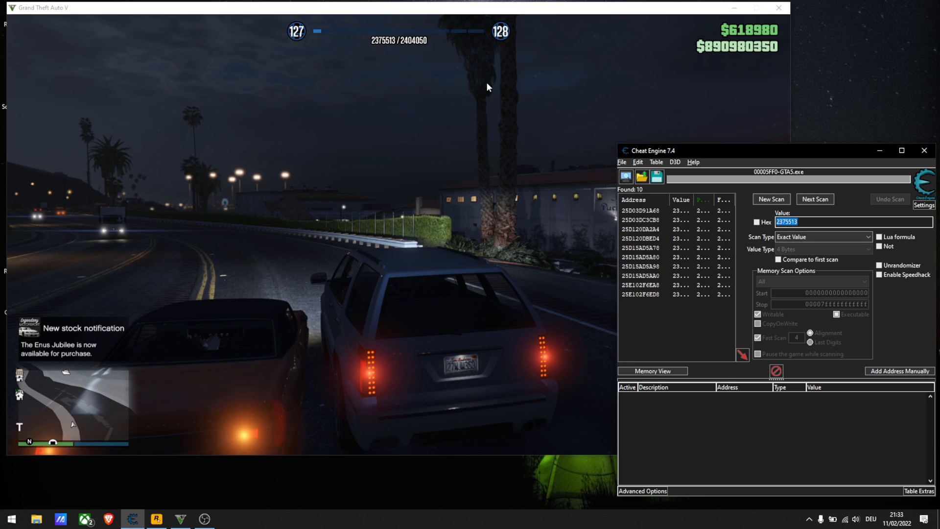
mouse_move(552, 89)
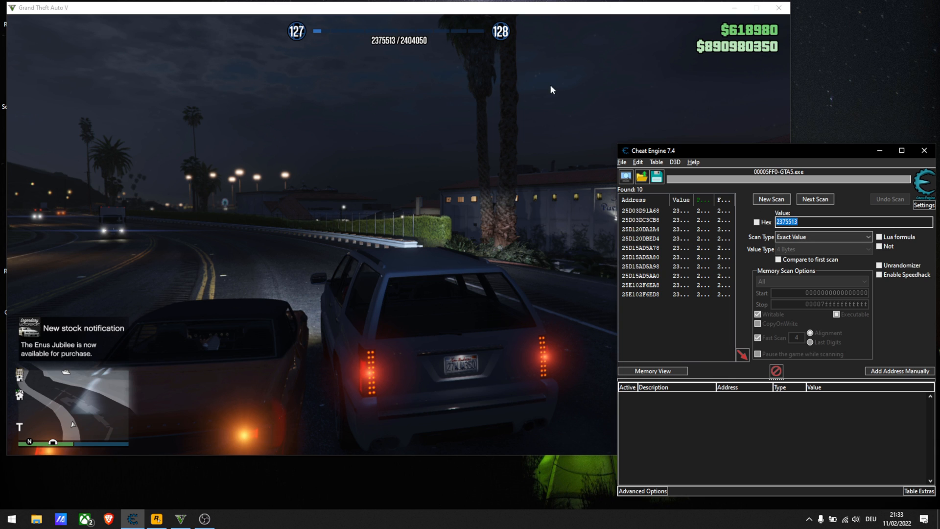
left_click(771, 199)
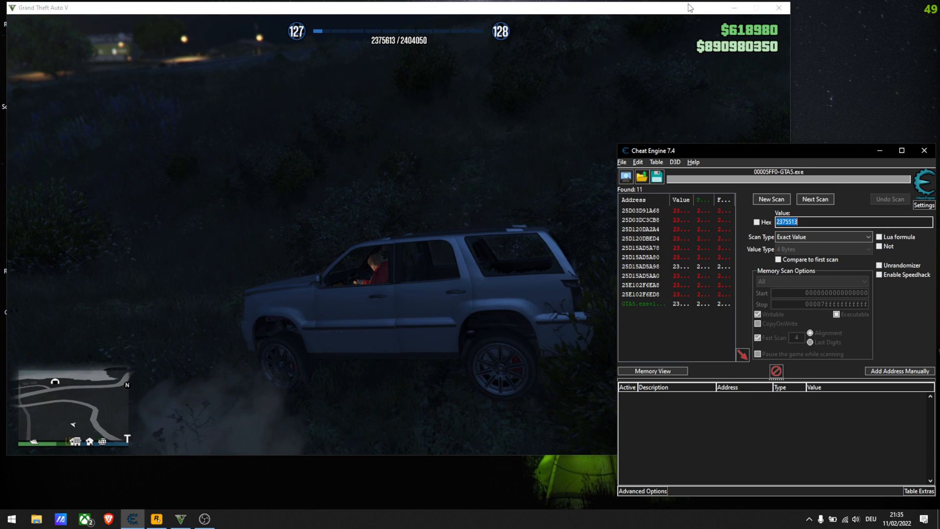
- Next-scan for the updated RP value 2375613 and add the nine found addresses to the table
type("2")
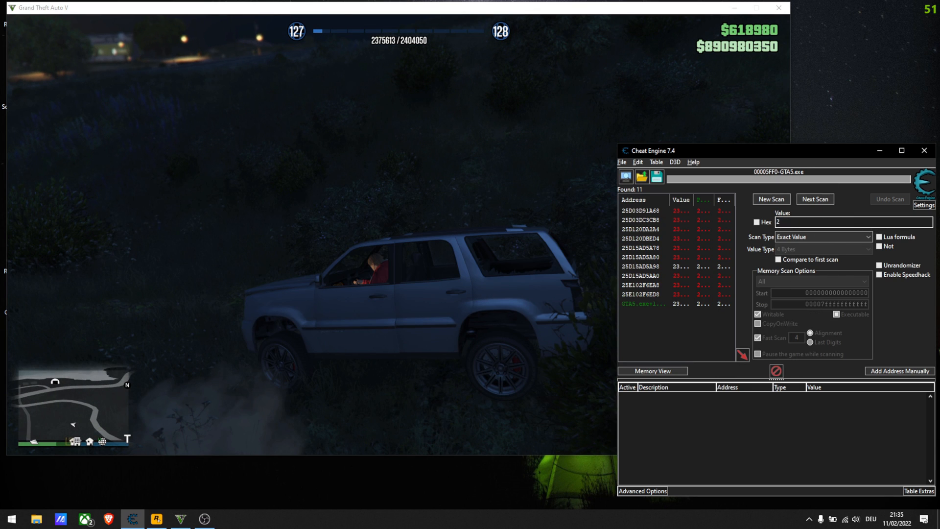
type("3")
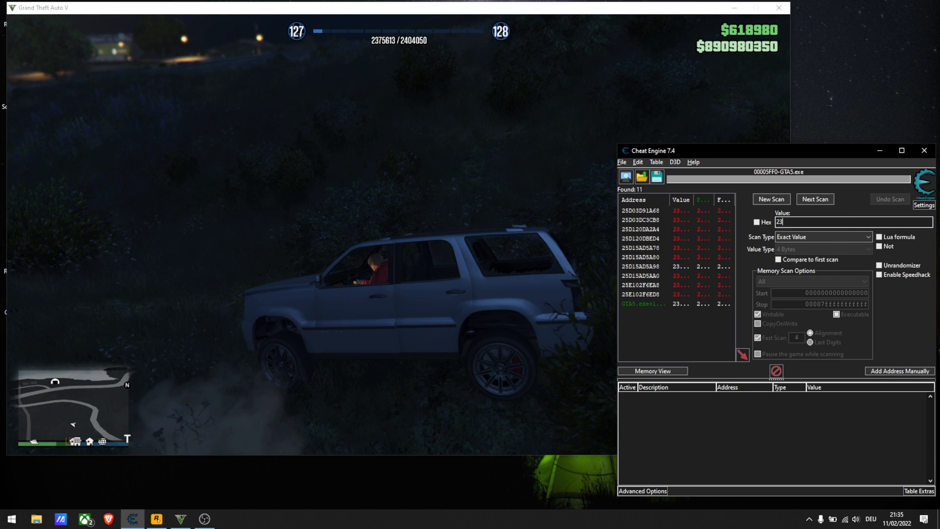
type("2375613")
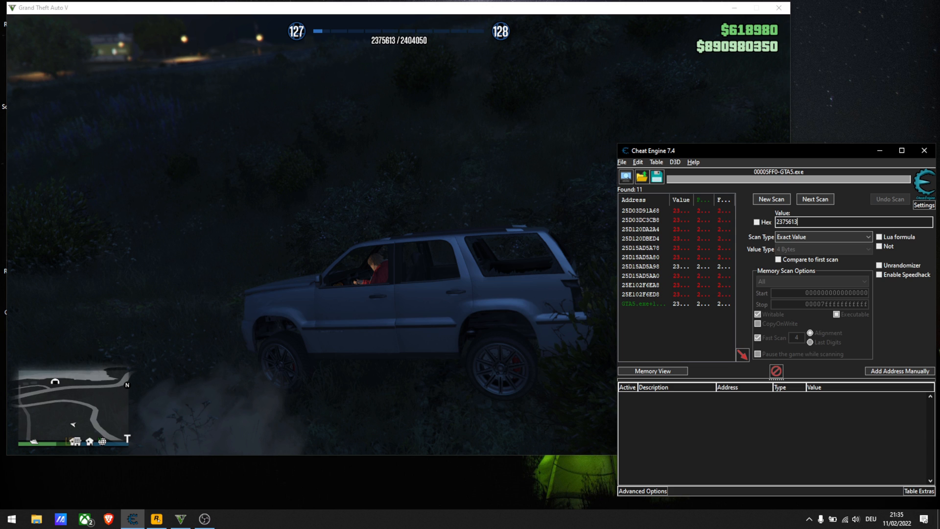
left_click(815, 198)
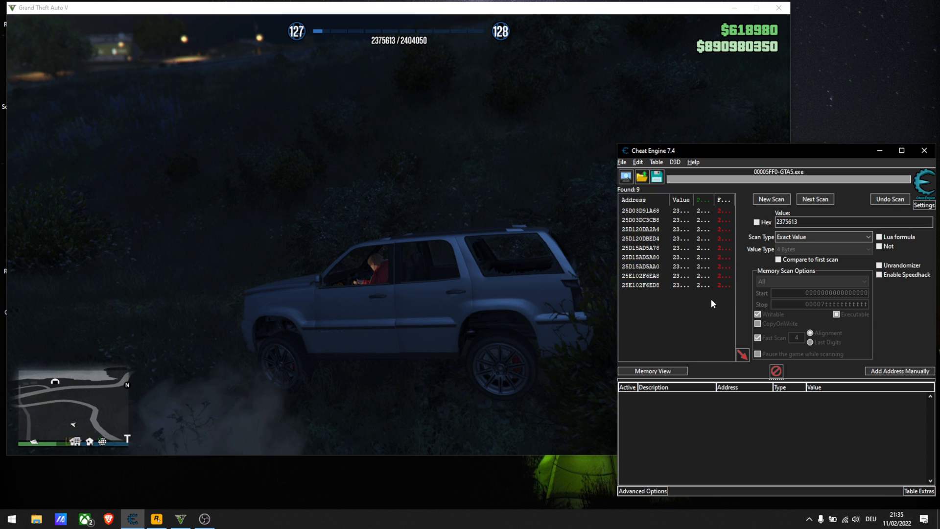
left_click(669, 284)
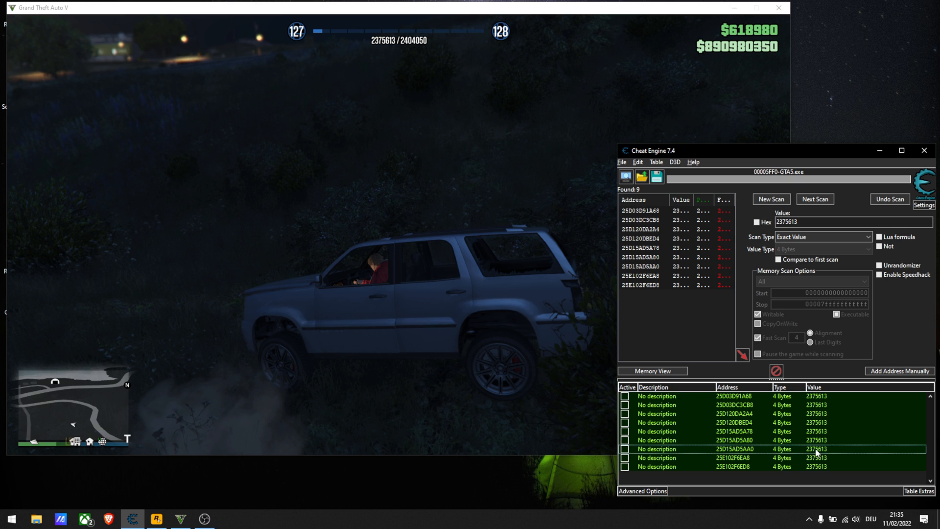
- Change the value of all nine saved RP addresses to 2385613
right_click(658, 448)
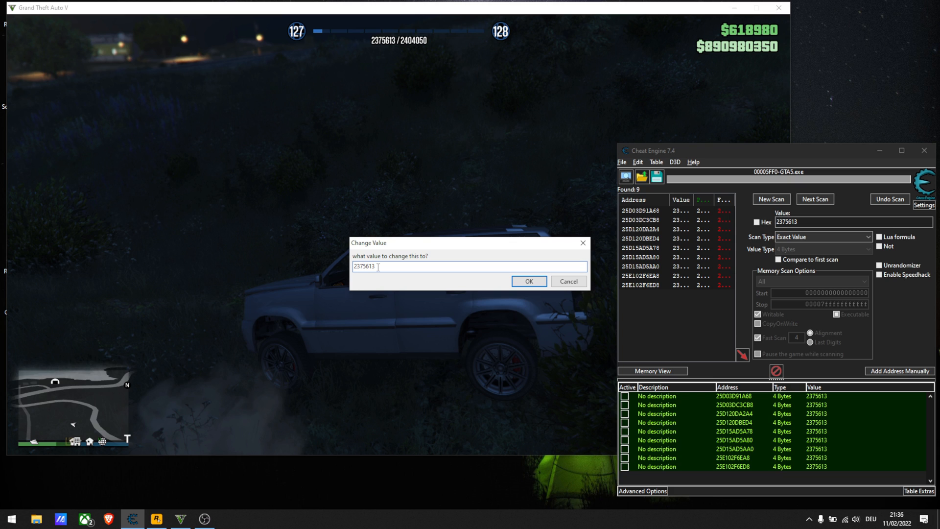
type("2385613")
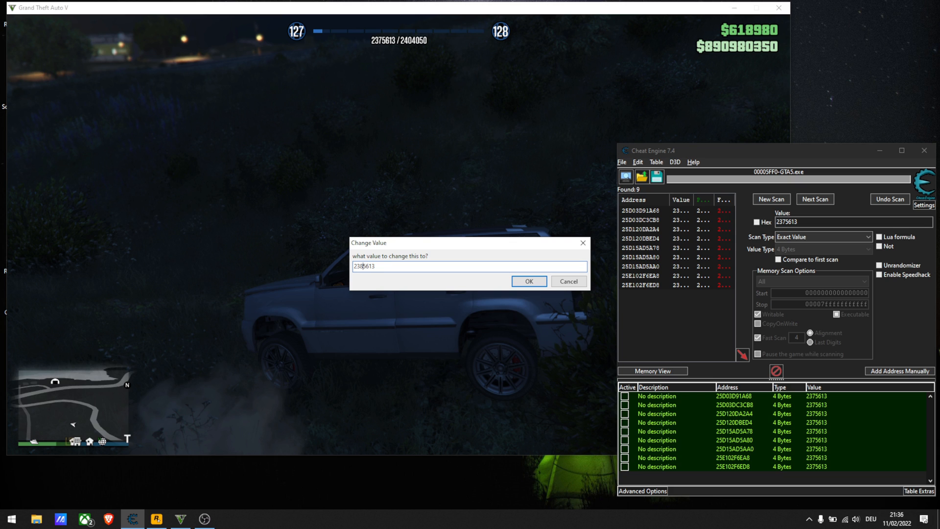
left_click(529, 281)
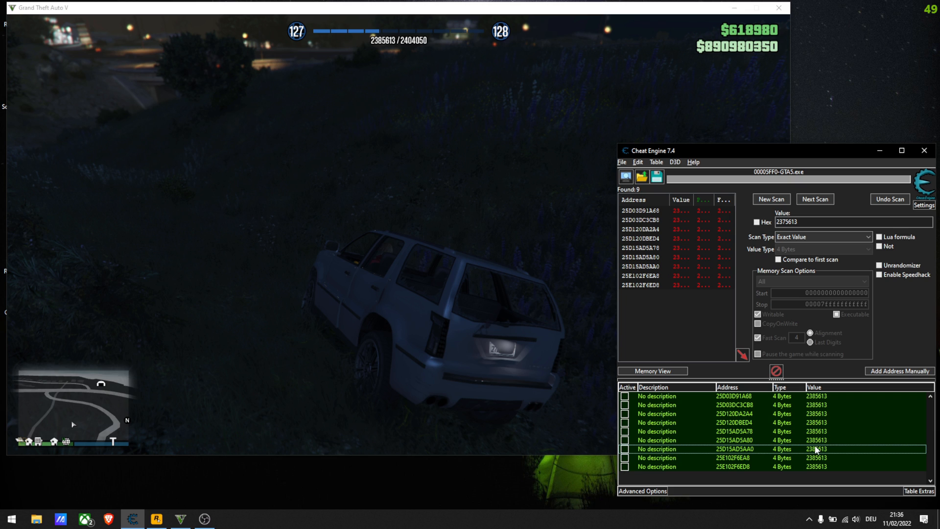
mouse_move(523, 307)
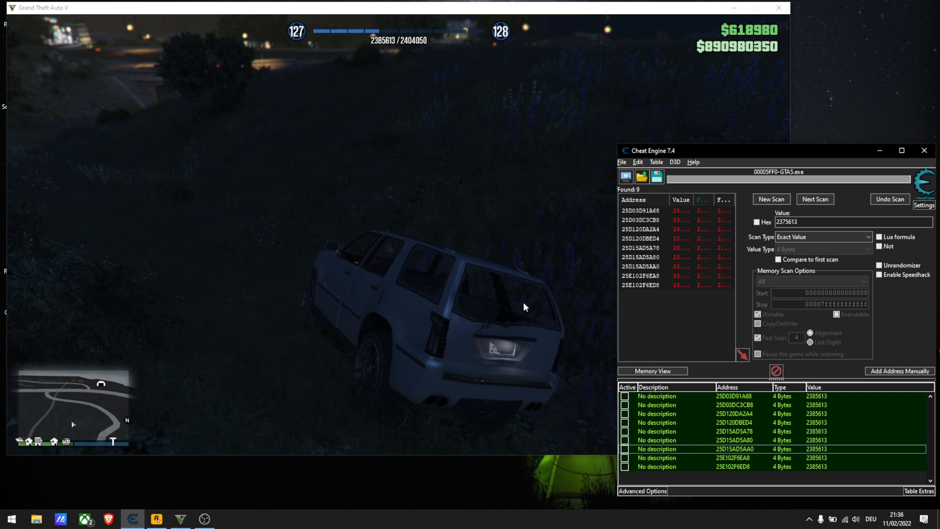
mouse_move(388, 46)
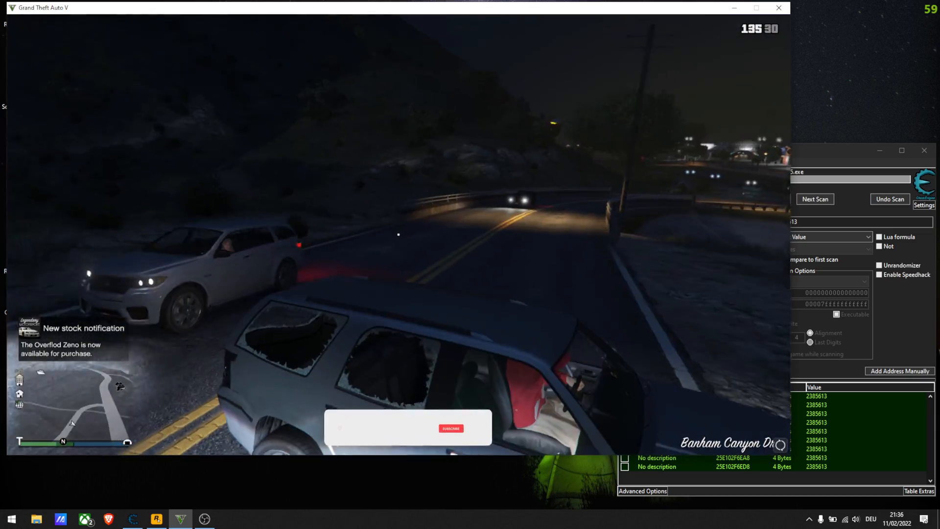
- Bring the GTA V window to the foreground and continue playing near Chumash
left_click(450, 428)
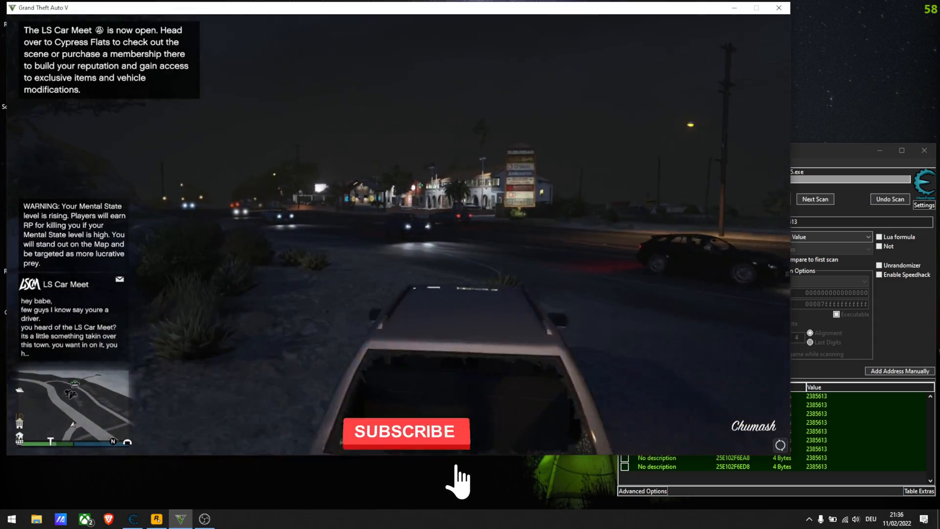
left_click(405, 433)
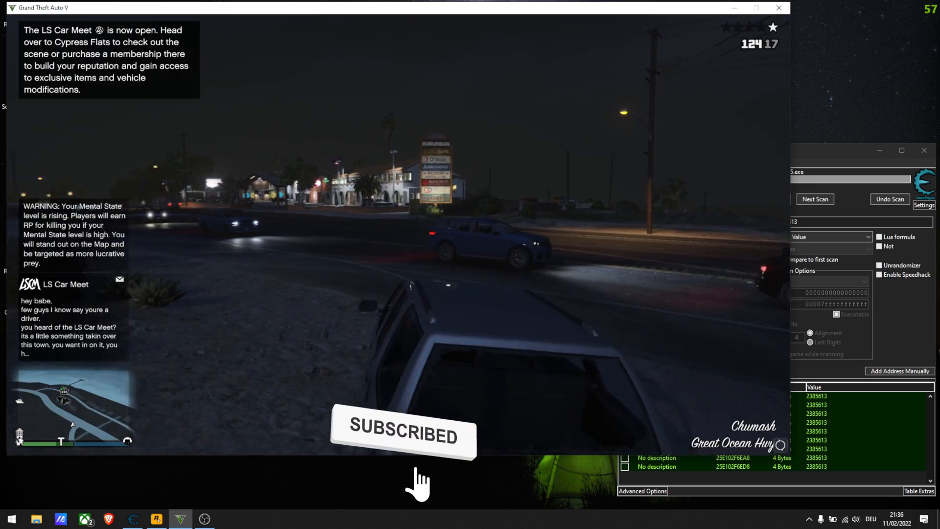